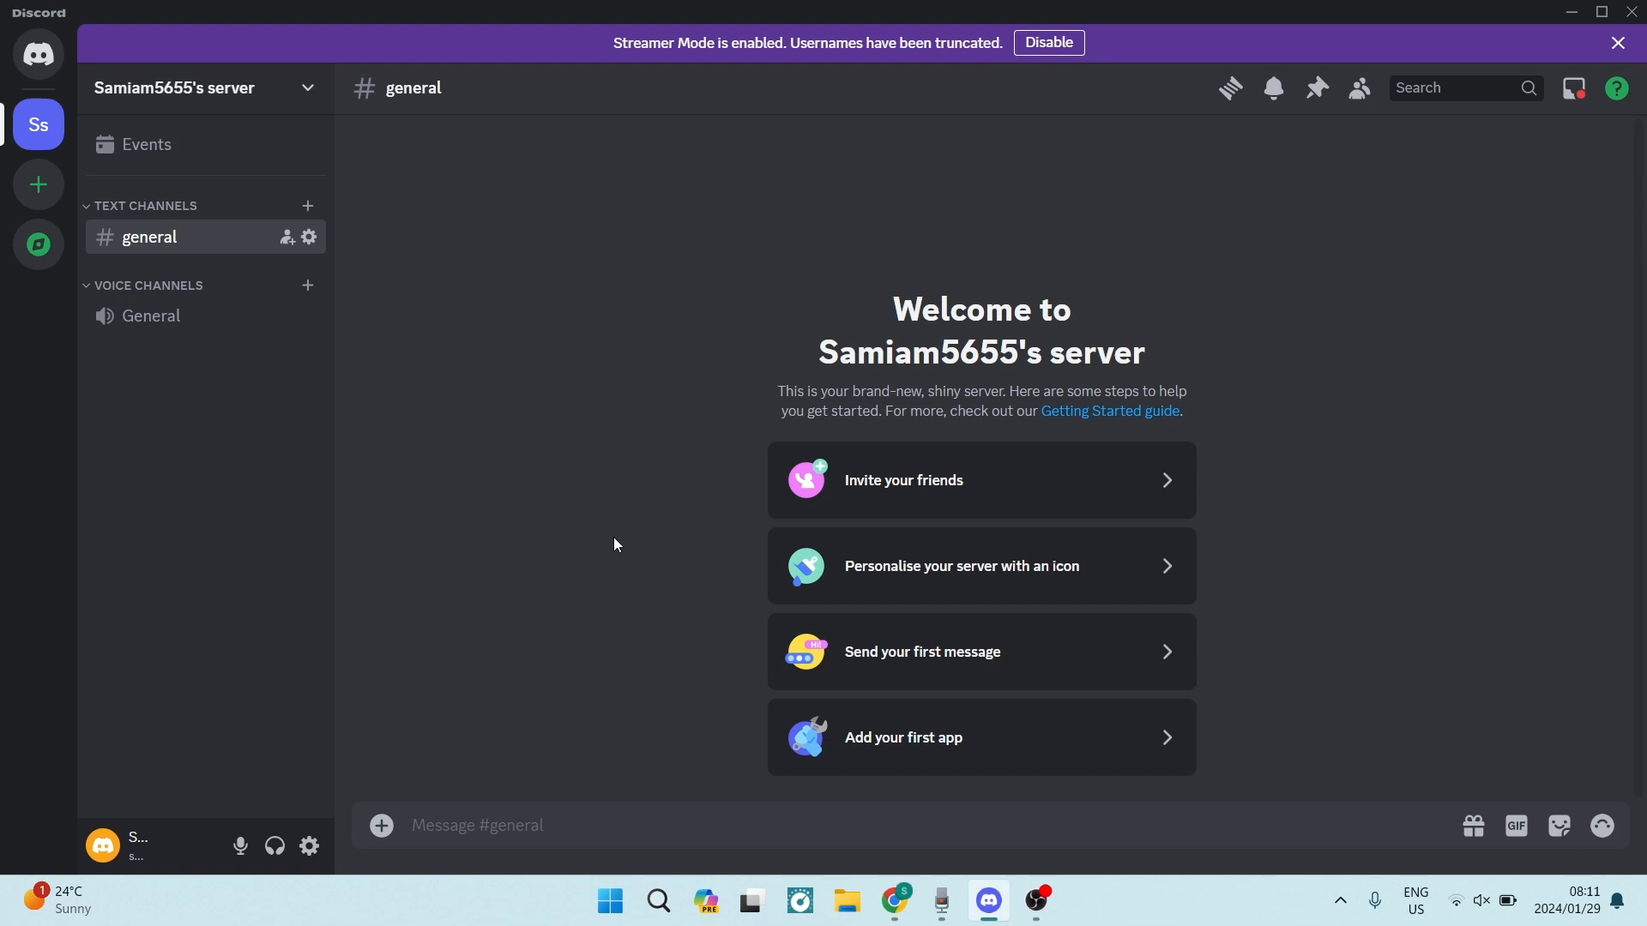
mouse_move(709, 491)
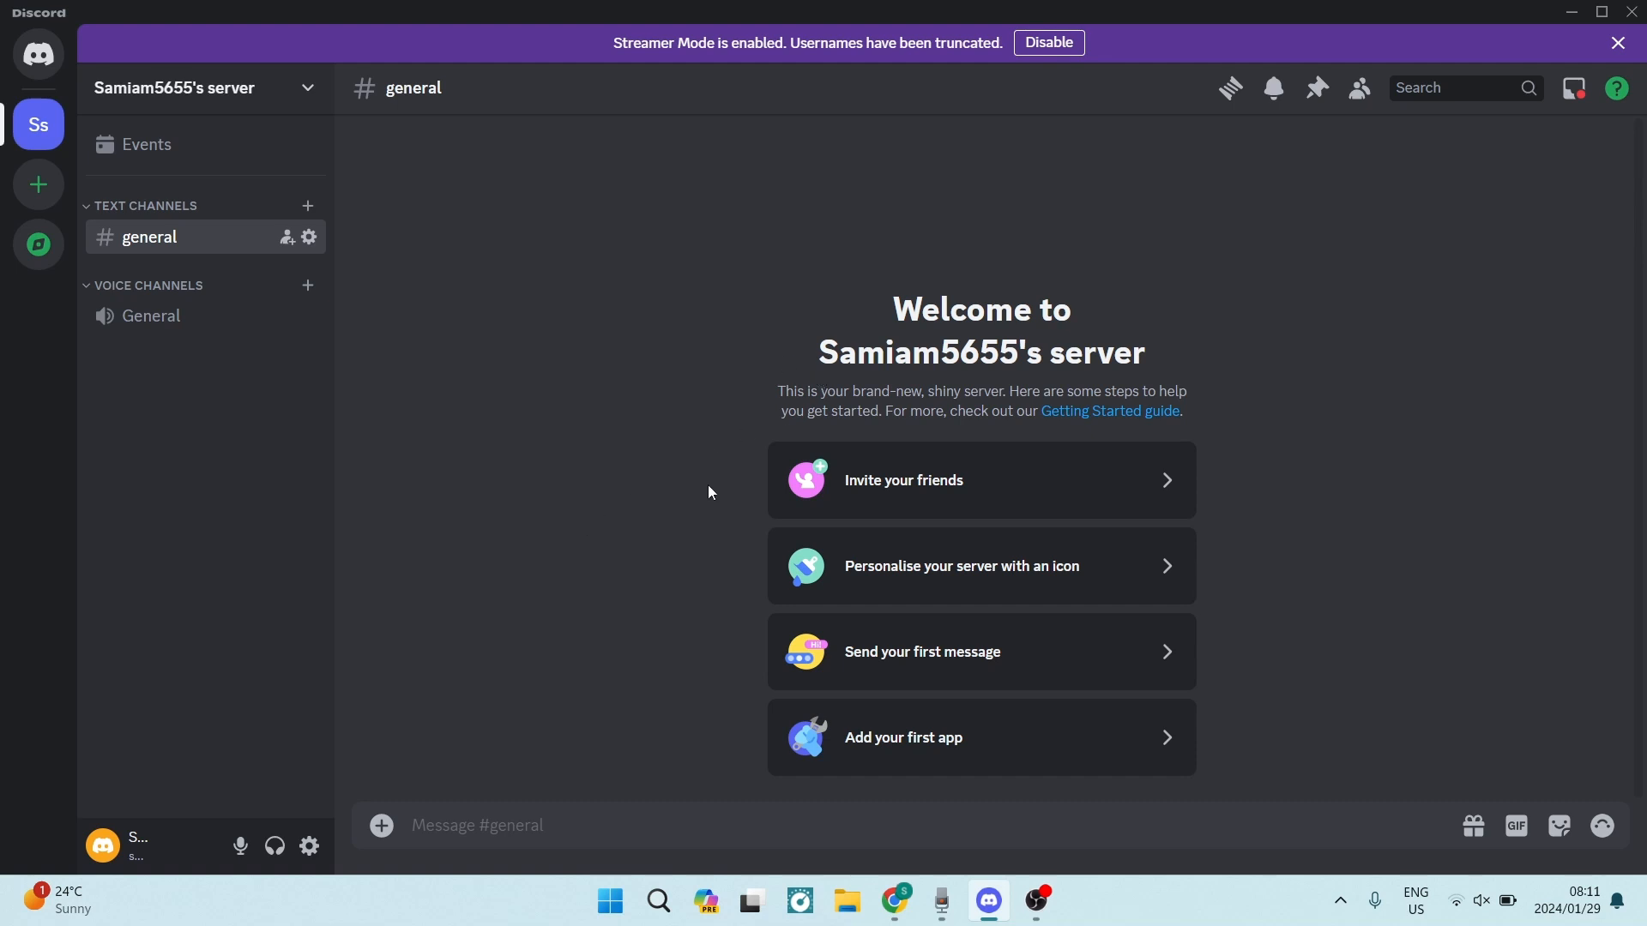
mouse_move(717, 505)
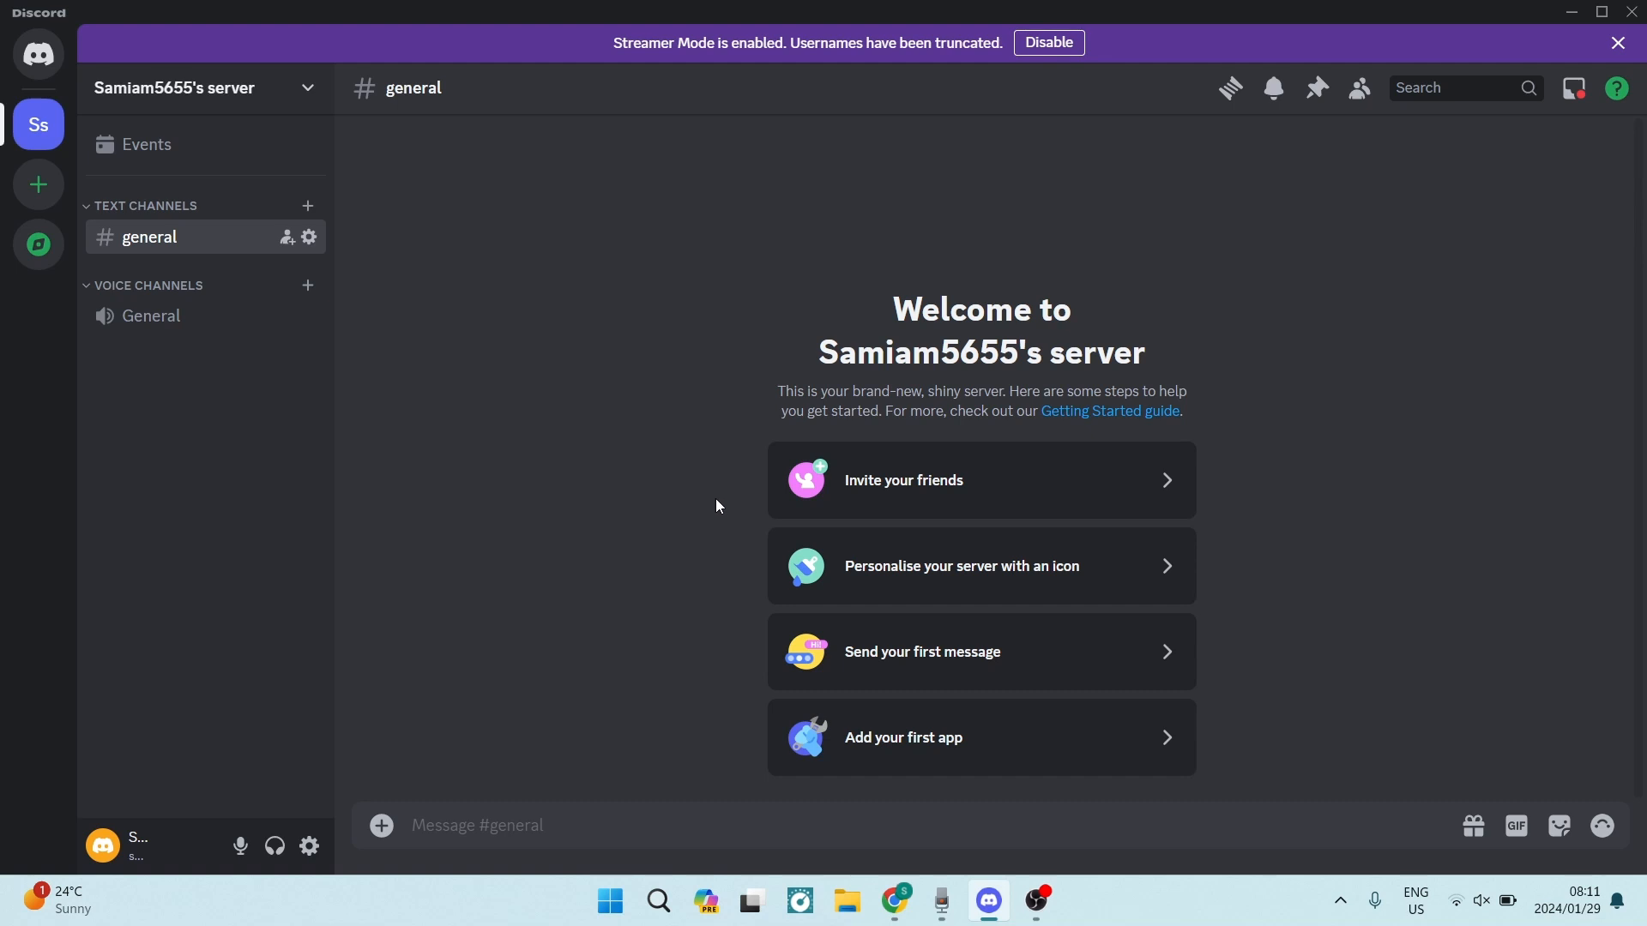
mouse_move(692, 627)
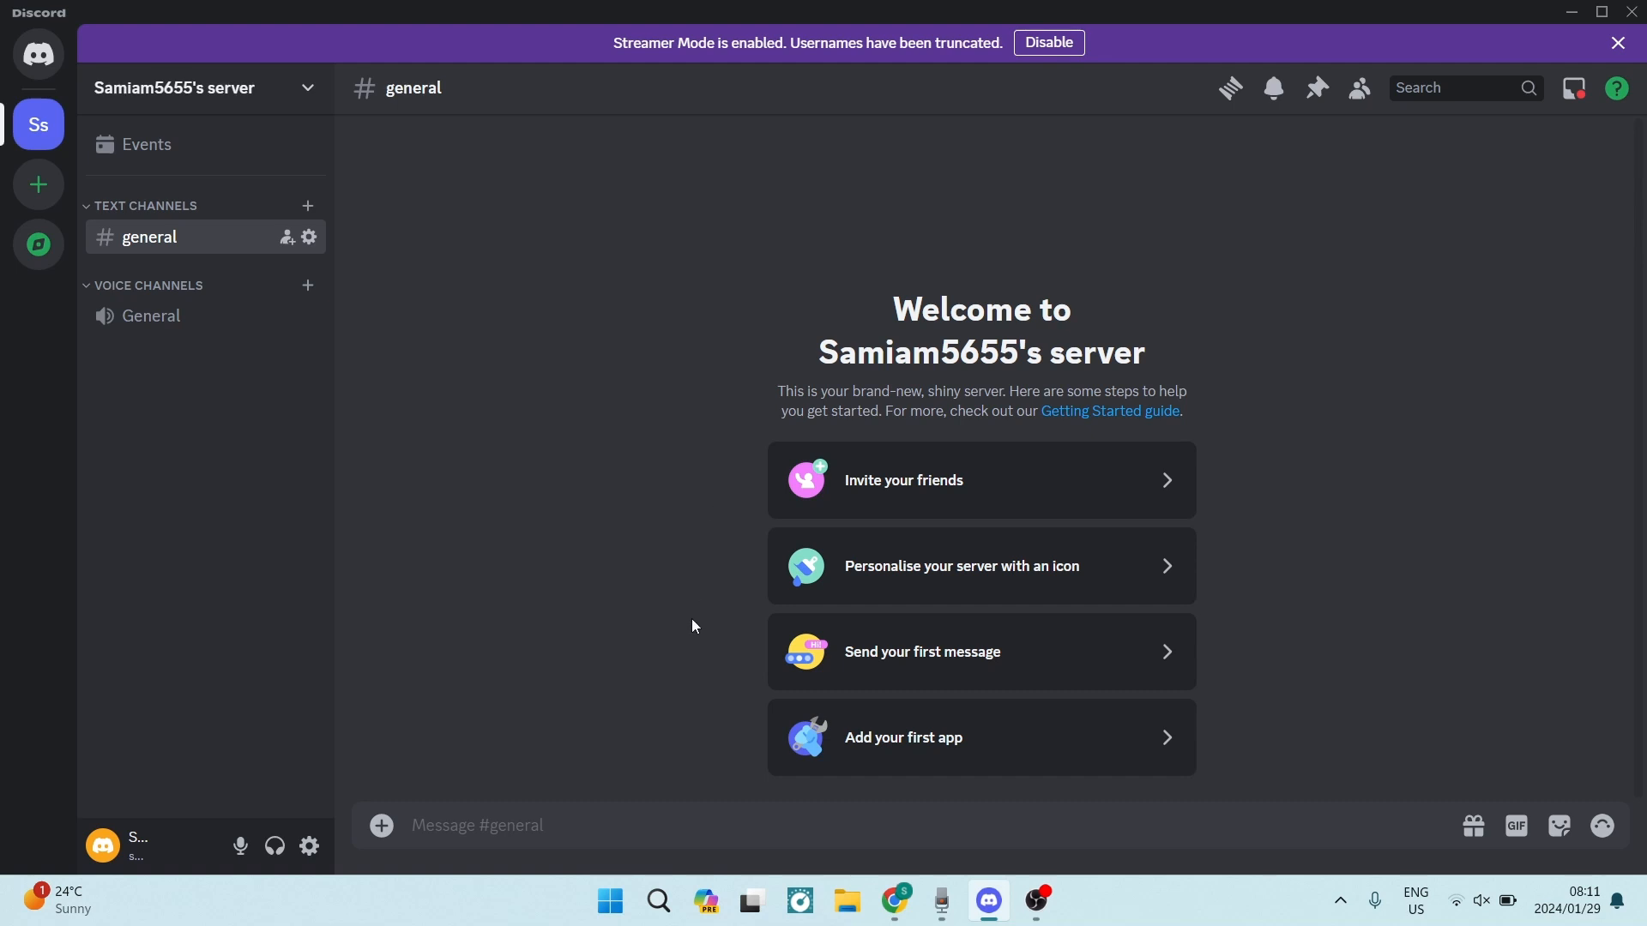
mouse_move(940, 900)
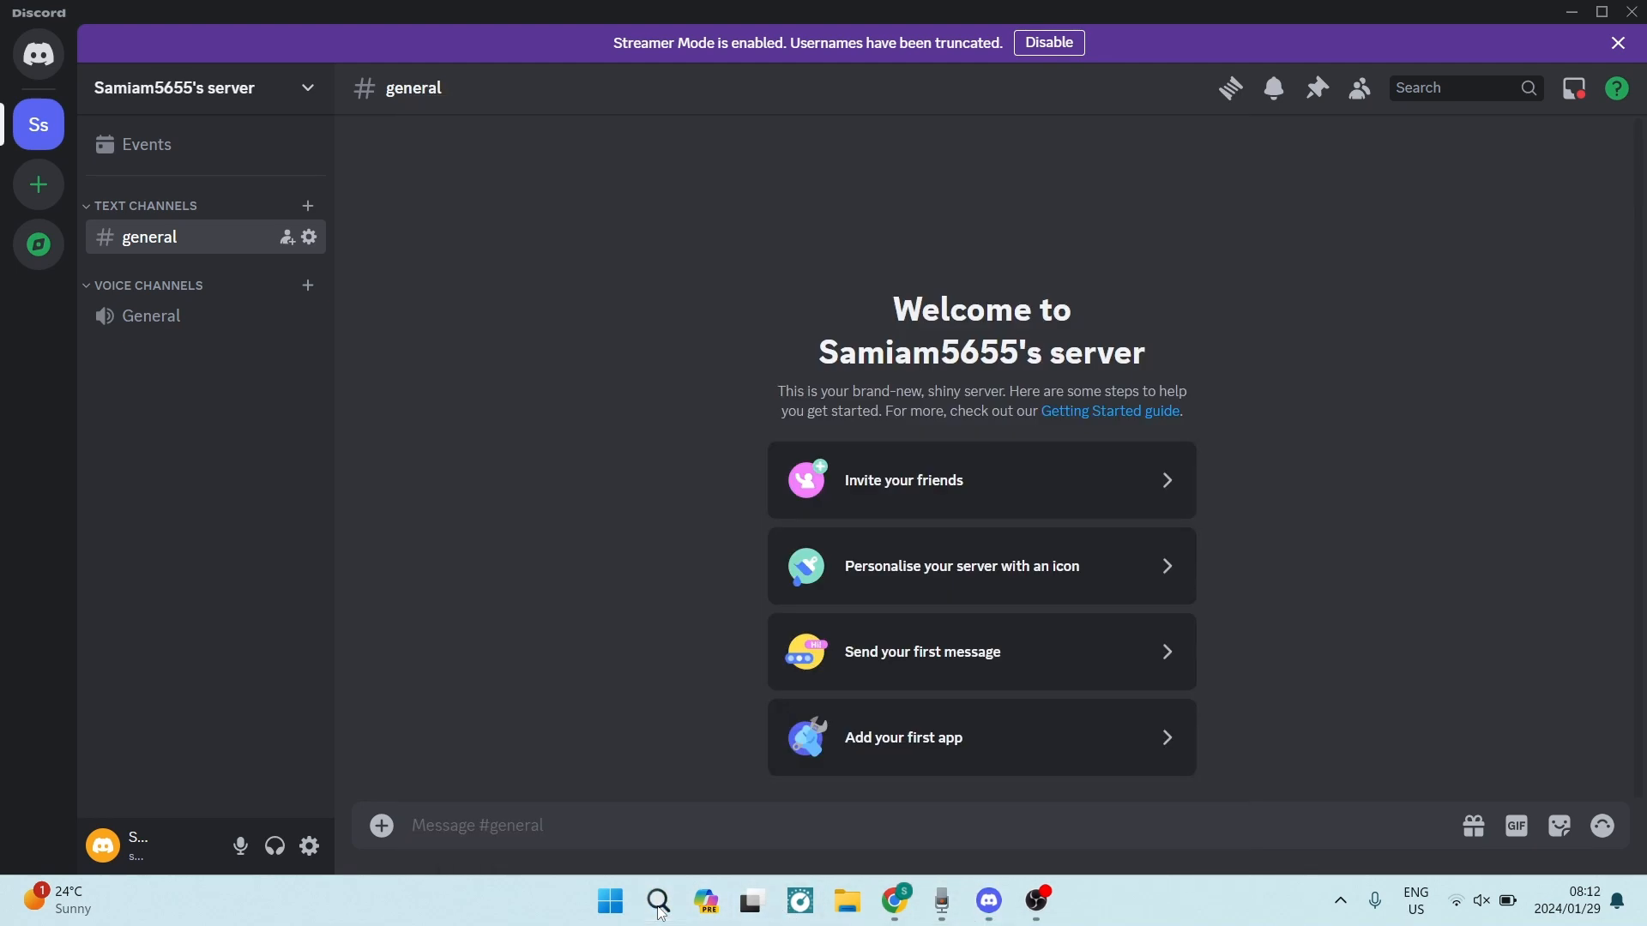
Switch from Sound Recorder back to Discord and start Upload a File from the + menu
left_click(939, 901)
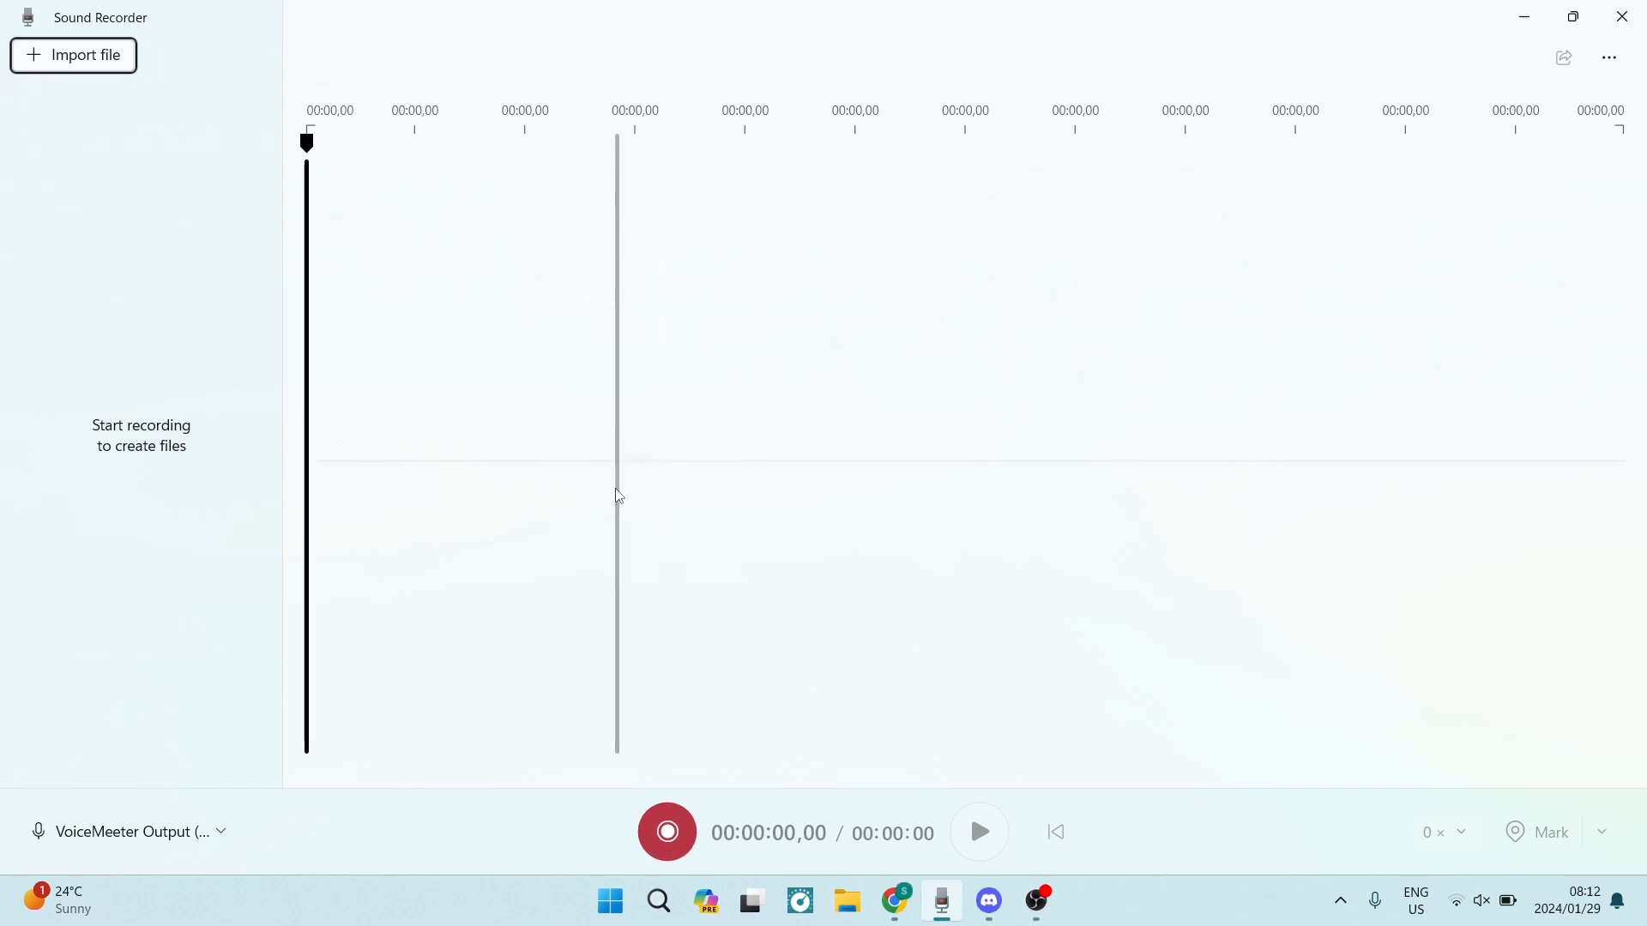
mouse_move(763, 590)
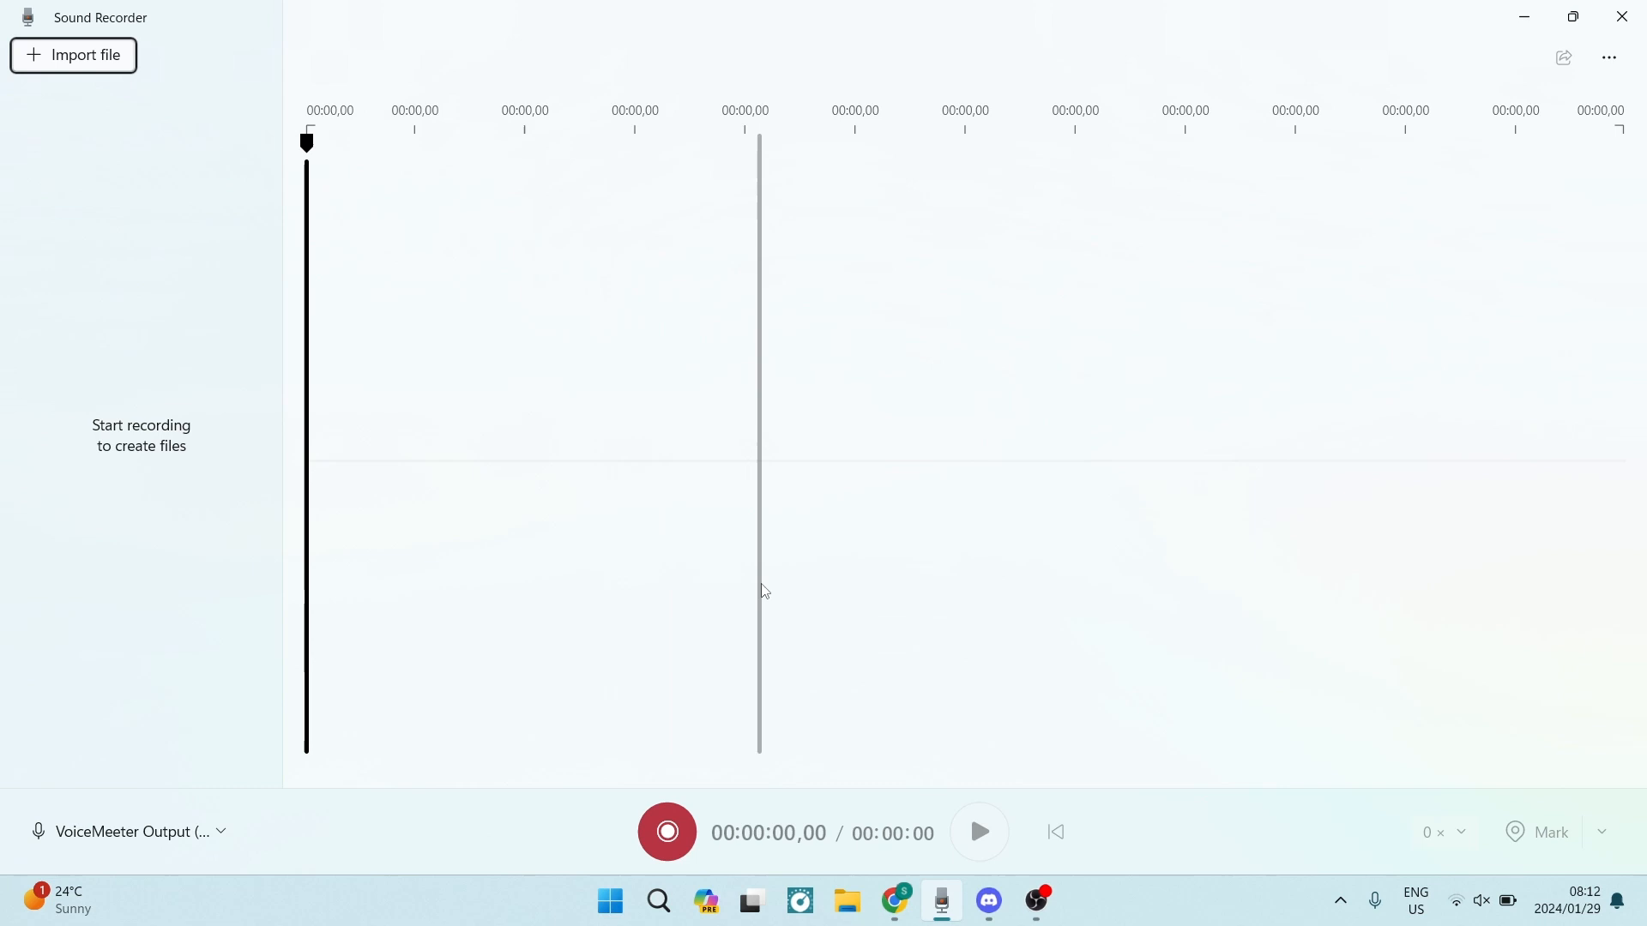
left_click(985, 899)
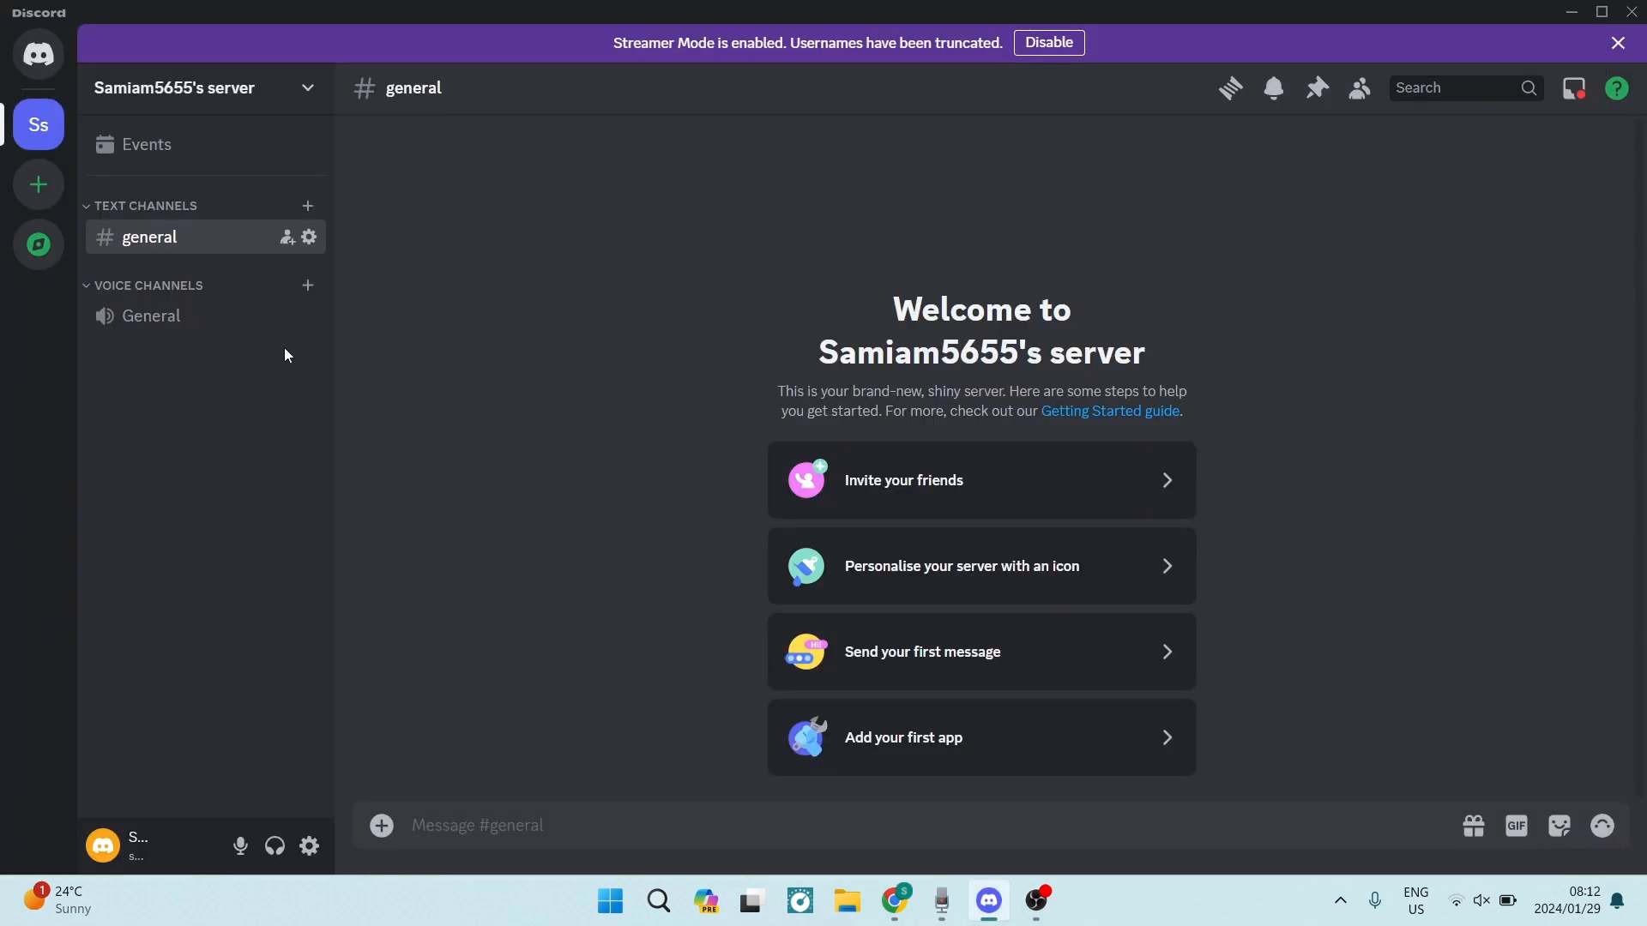
mouse_move(377, 785)
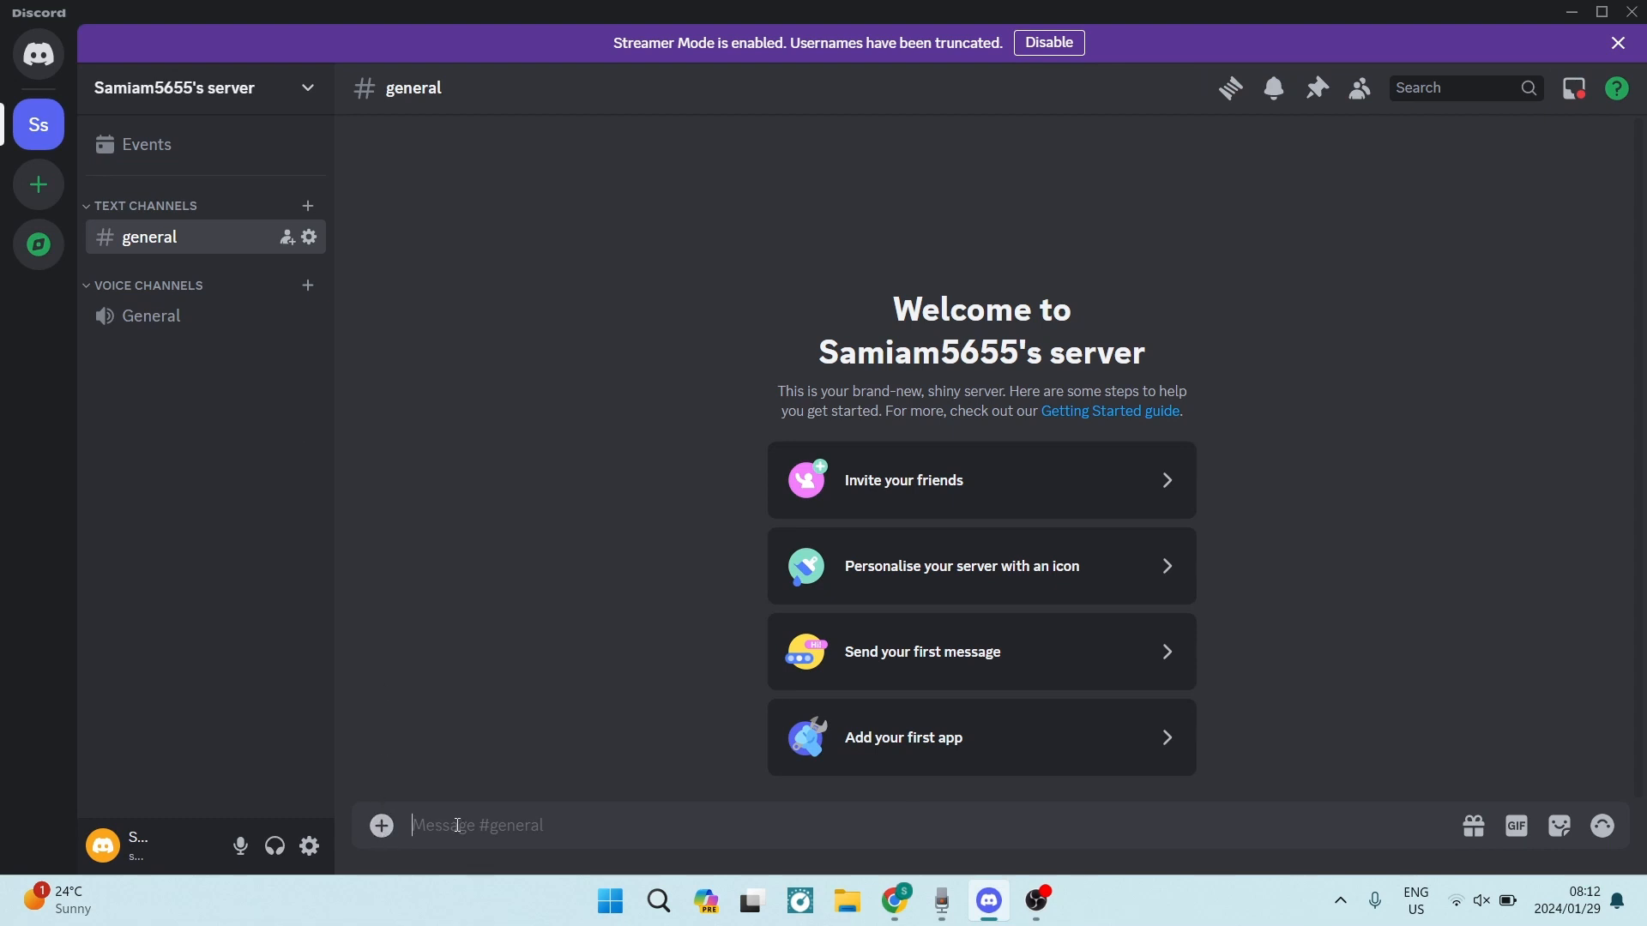
mouse_move(380, 825)
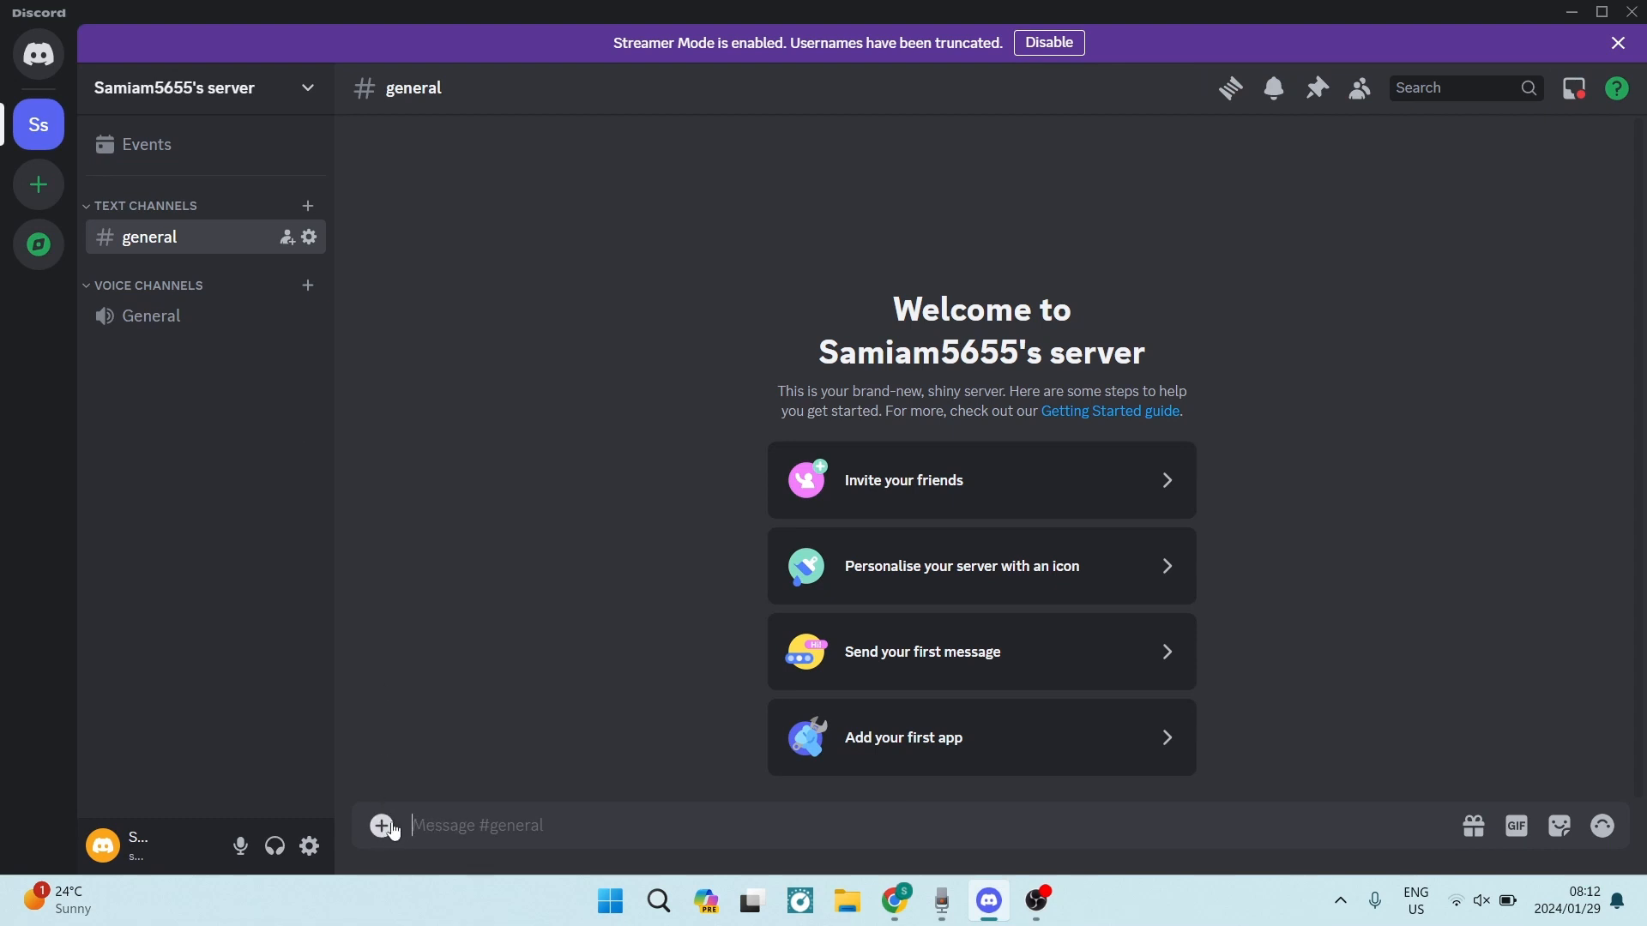
left_click(381, 825)
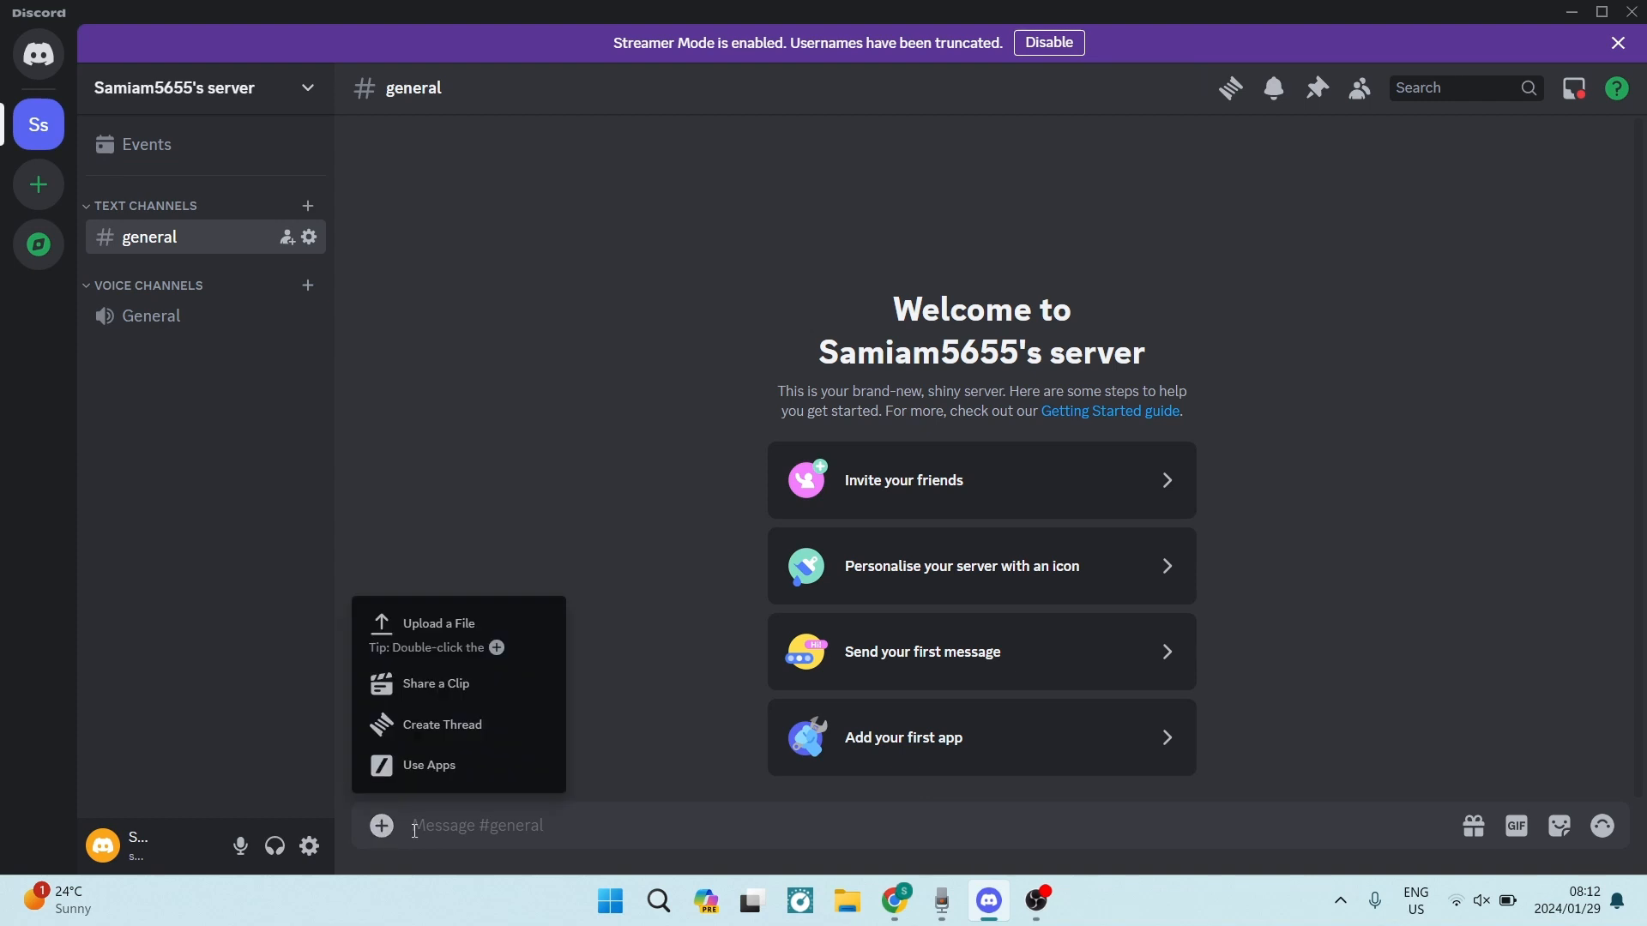
mouse_move(439, 630)
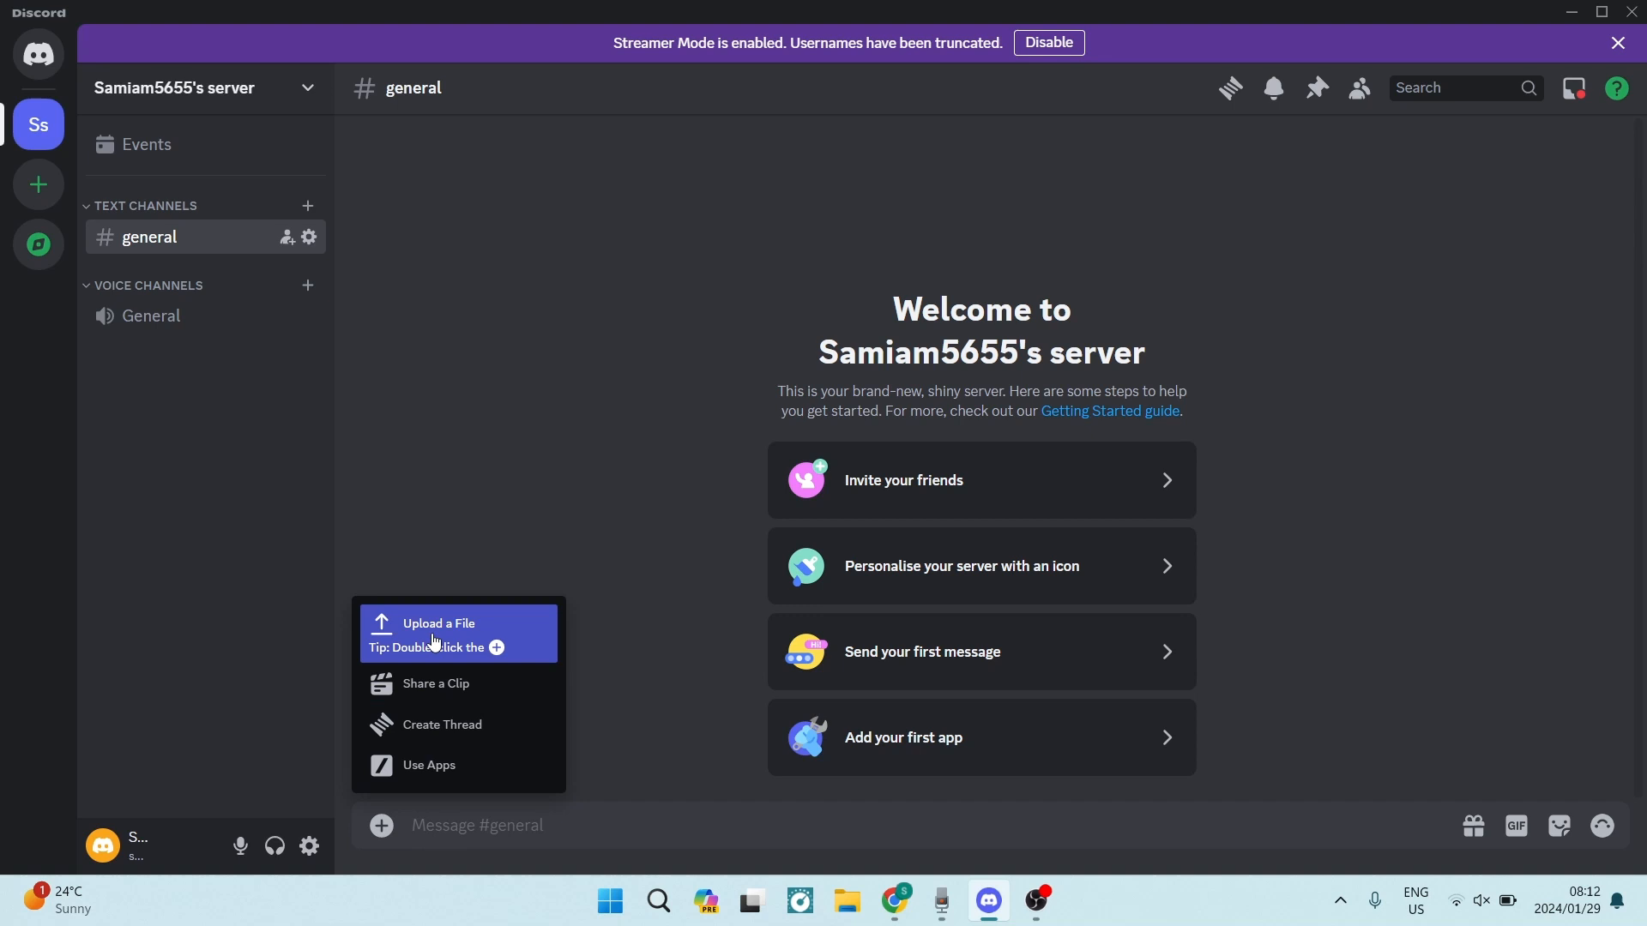
left_click(438, 623)
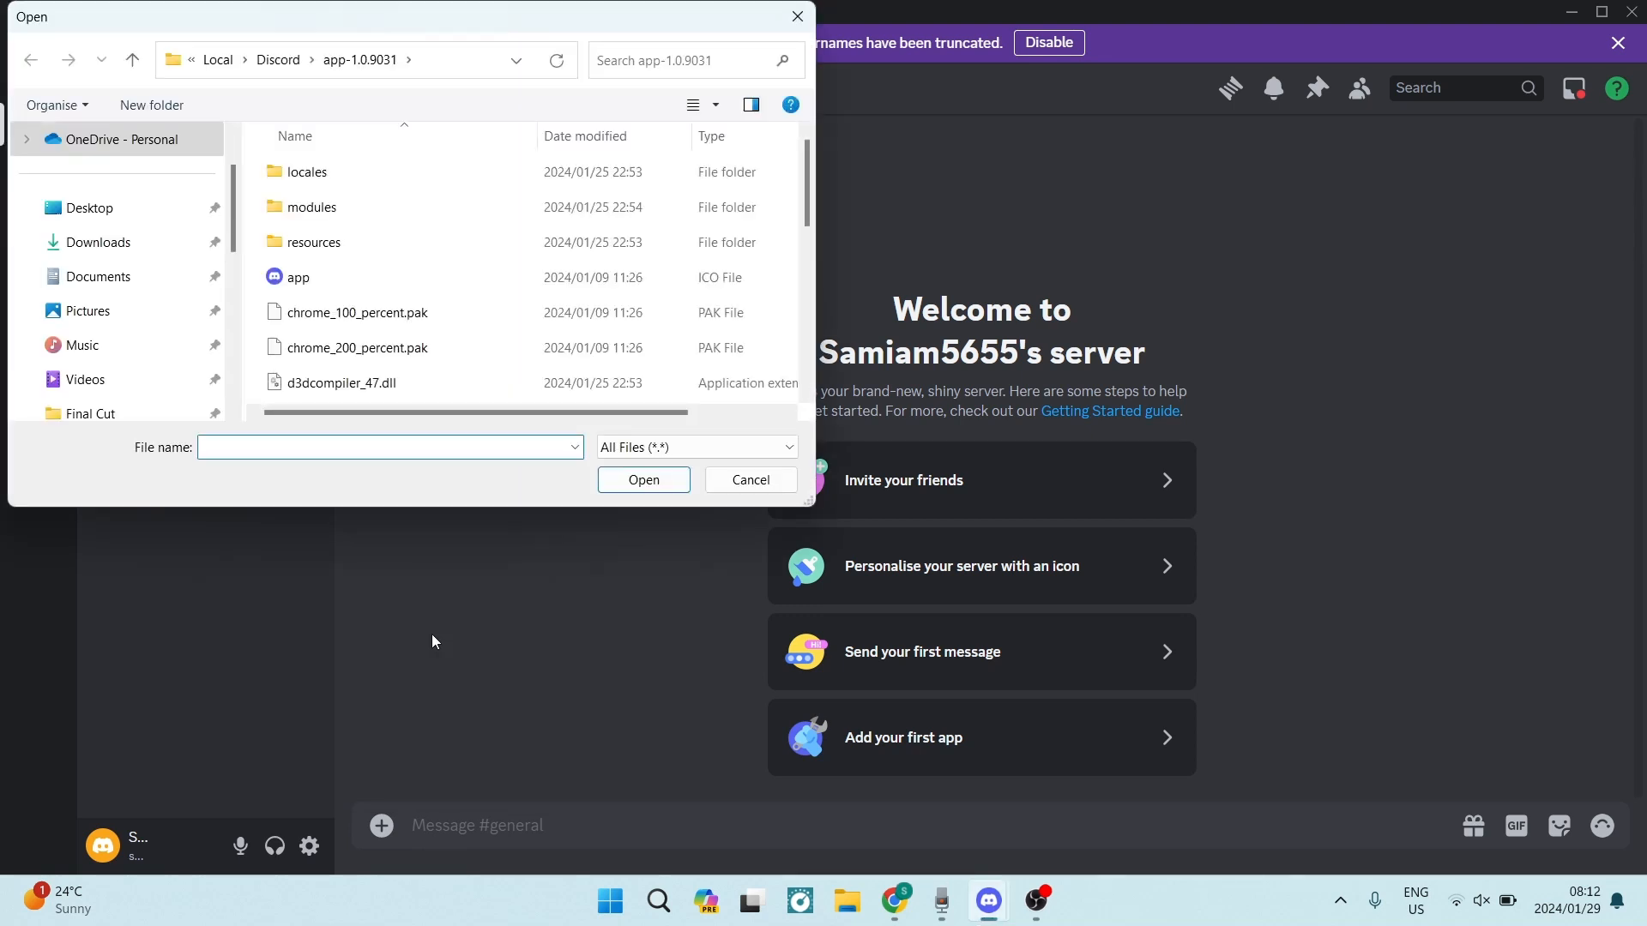
mouse_move(259, 249)
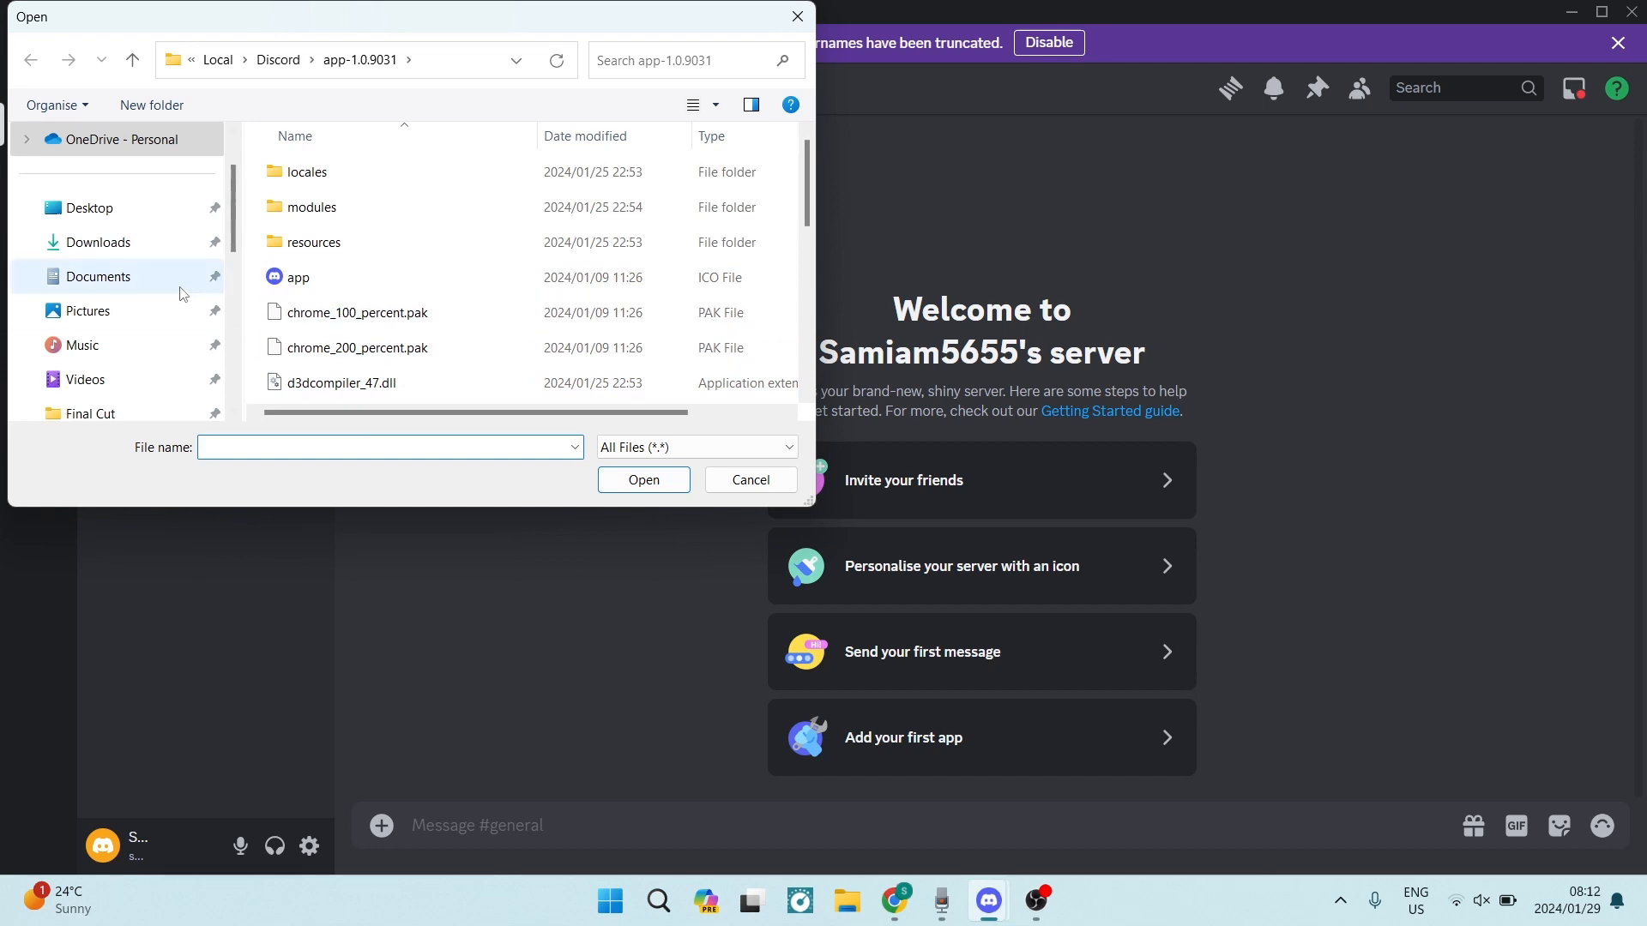
Browse the Open dialog's sidebar, glance at Sound Recorder, then cancel without choosing a file
scroll("up", 3)
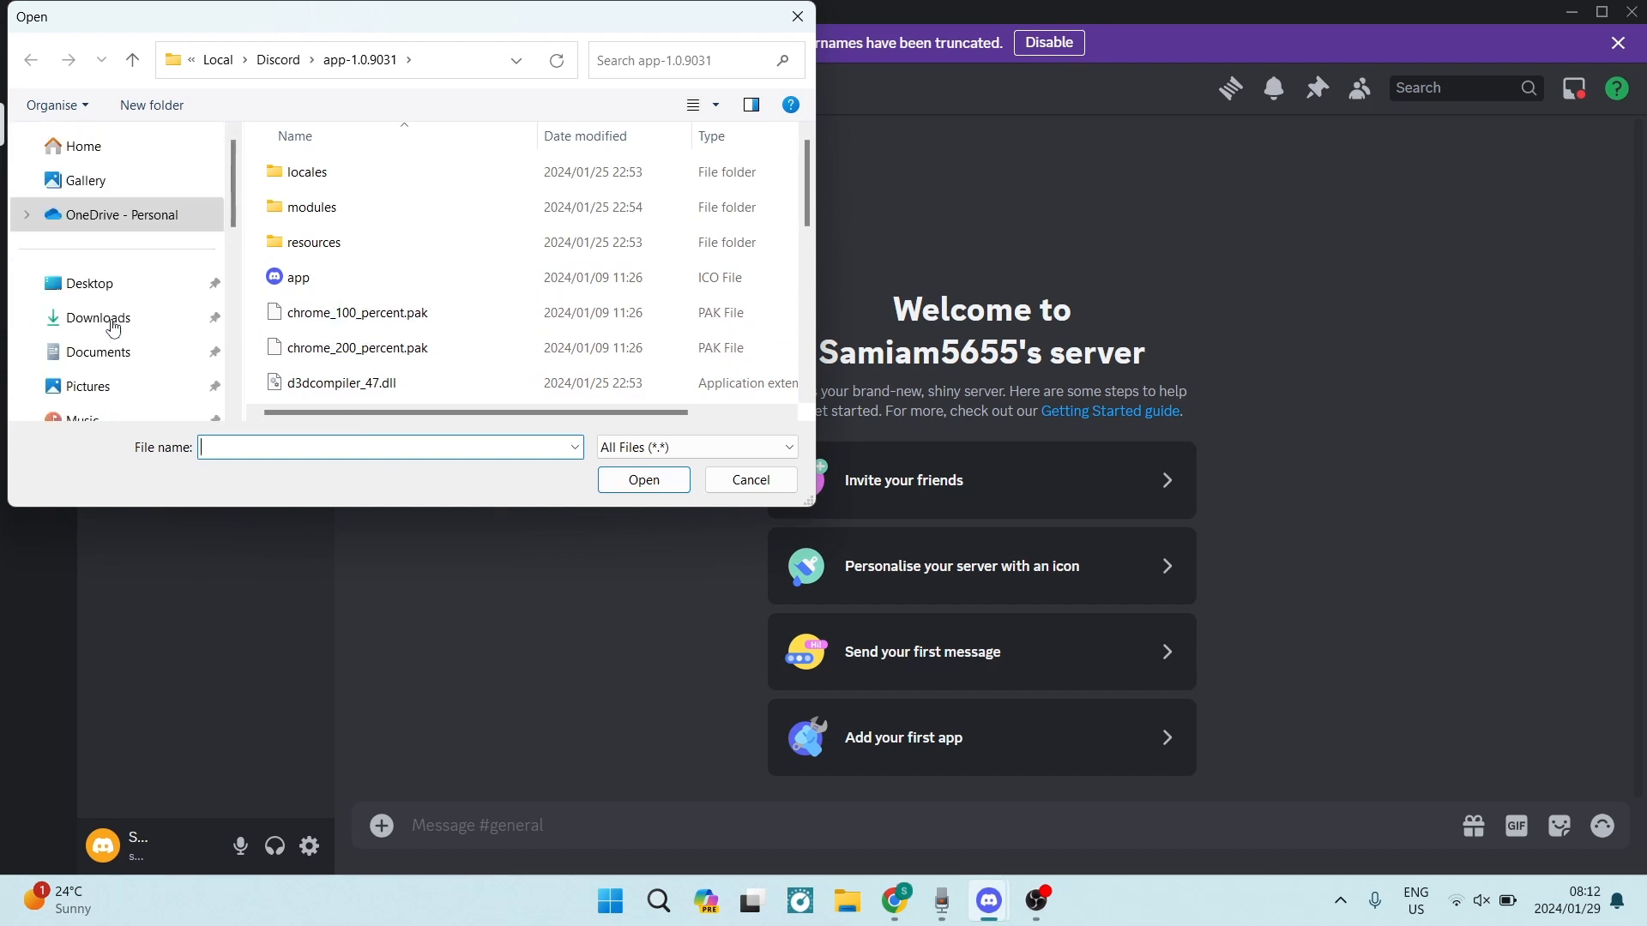
left_click(749, 480)
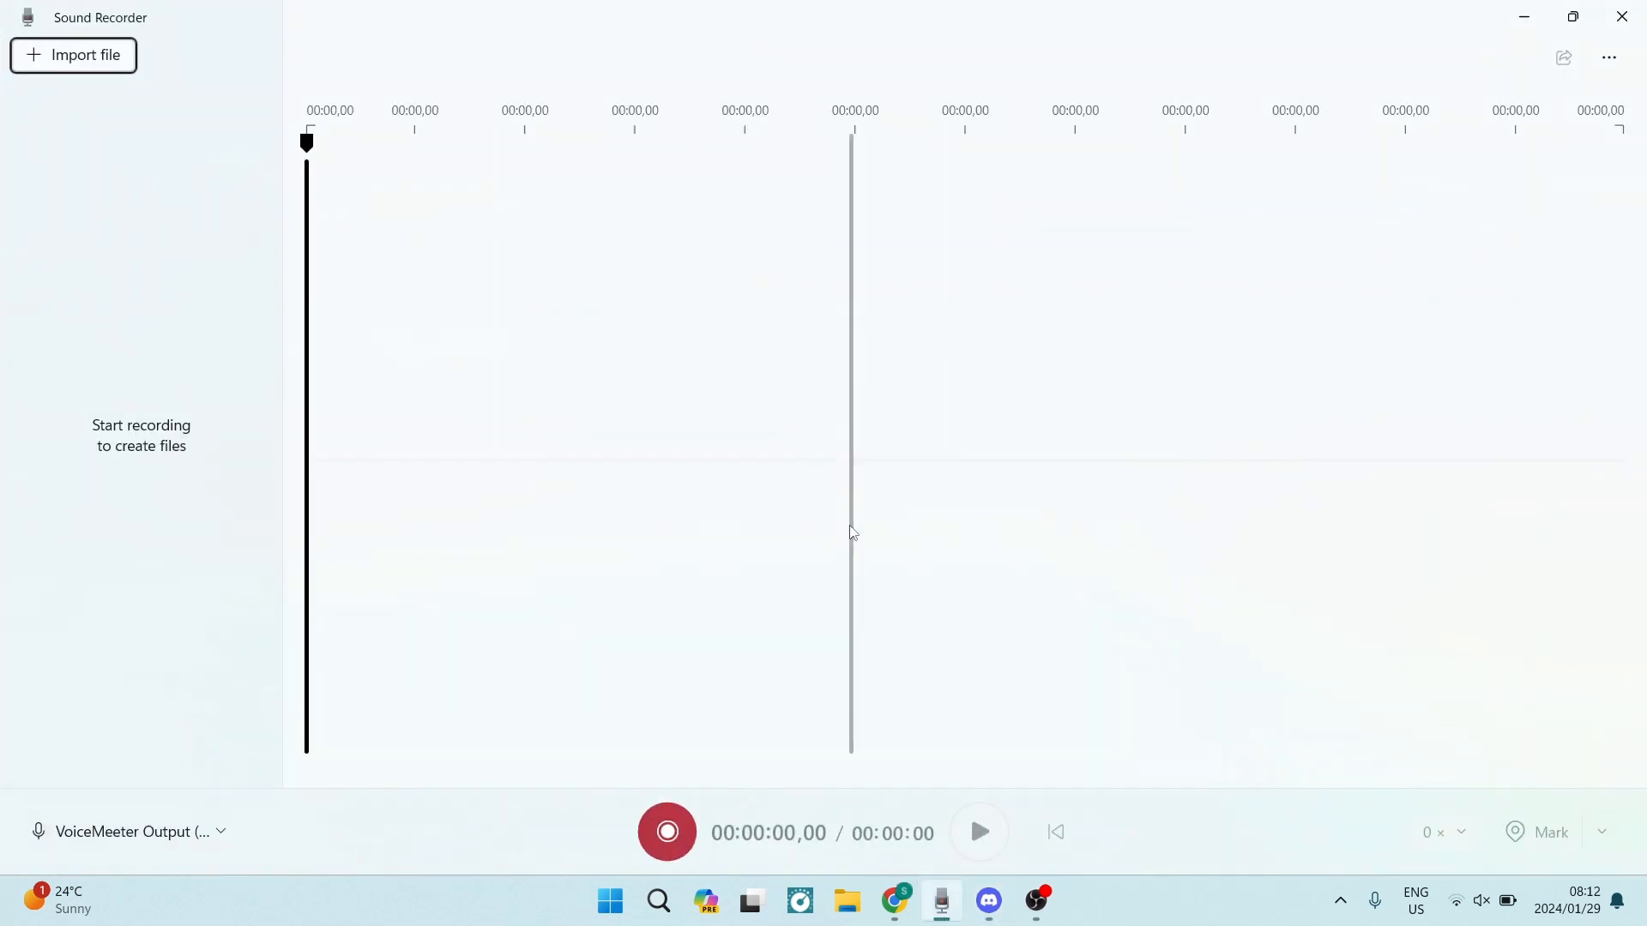
left_click(72, 54)
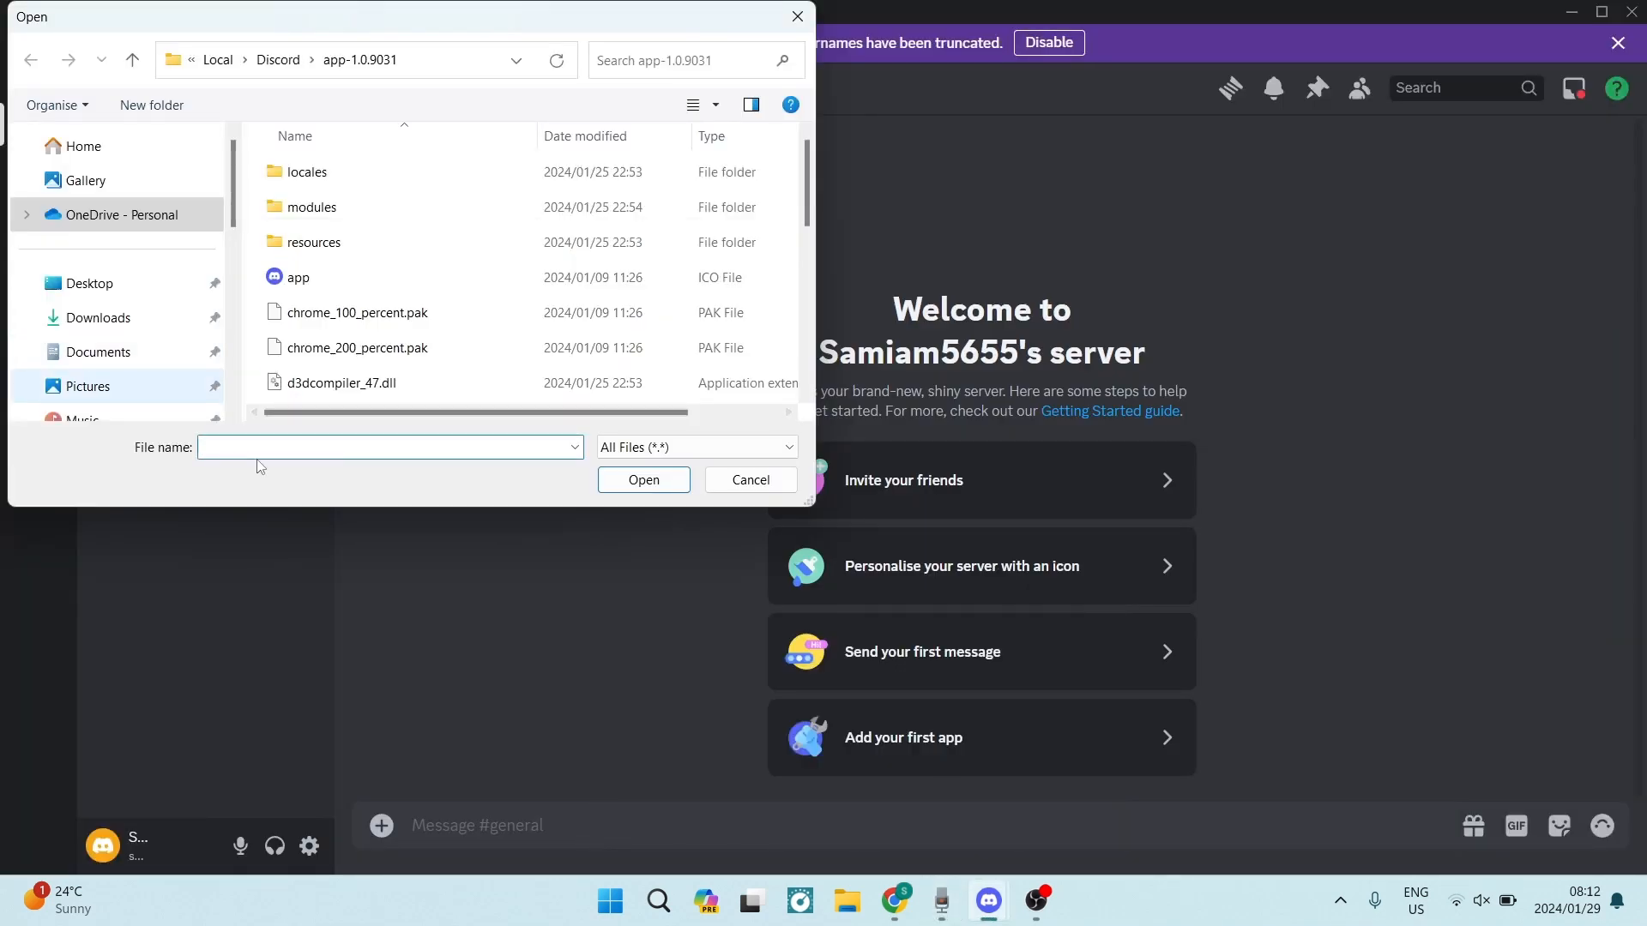
left_click(341, 382)
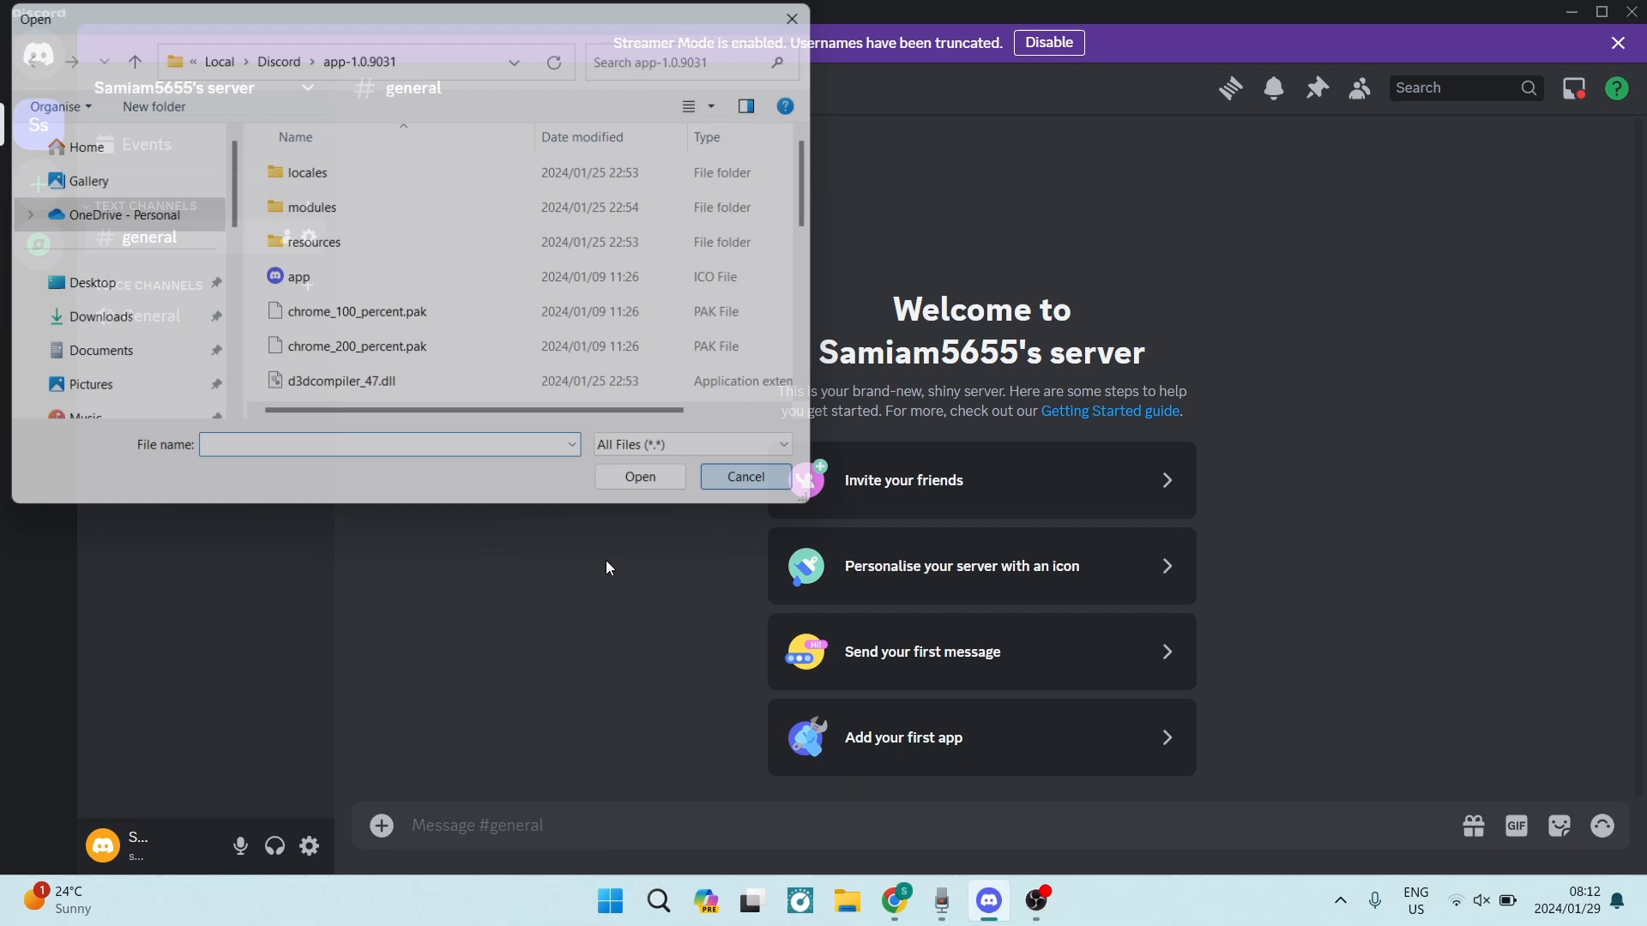
left_click(745, 476)
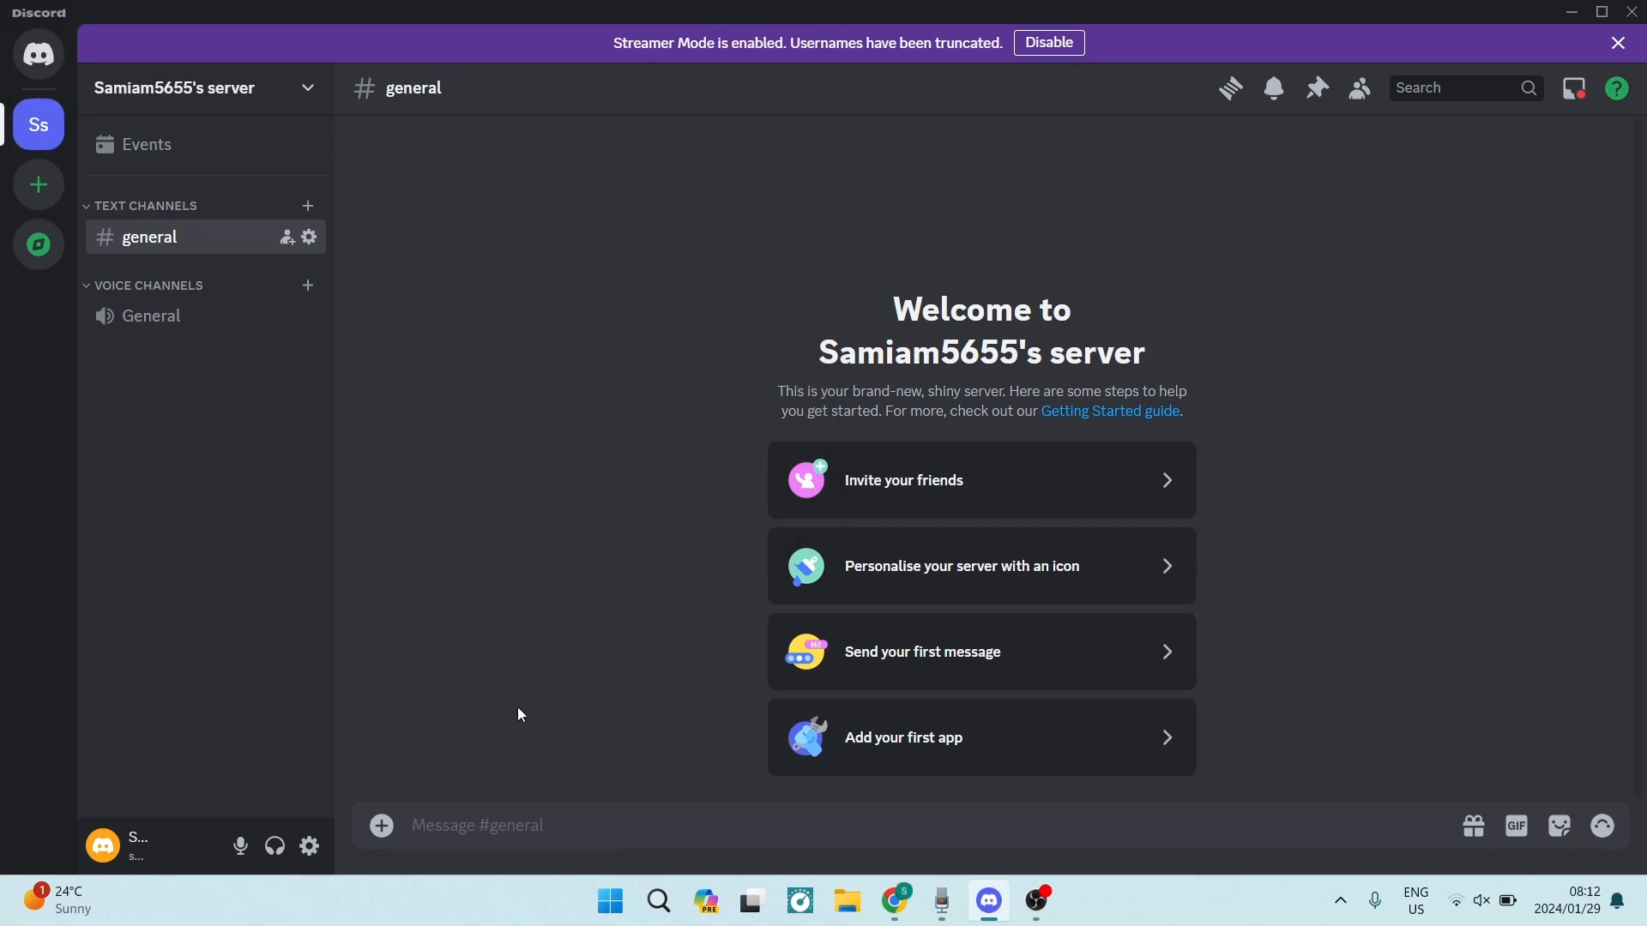